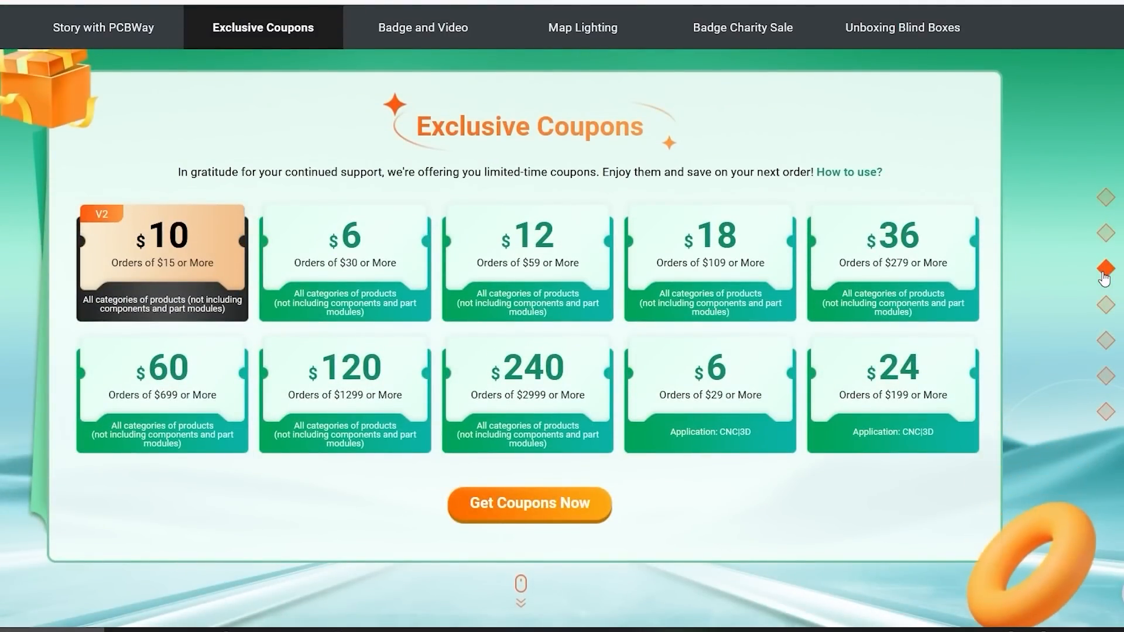
mouse_move(1034, 355)
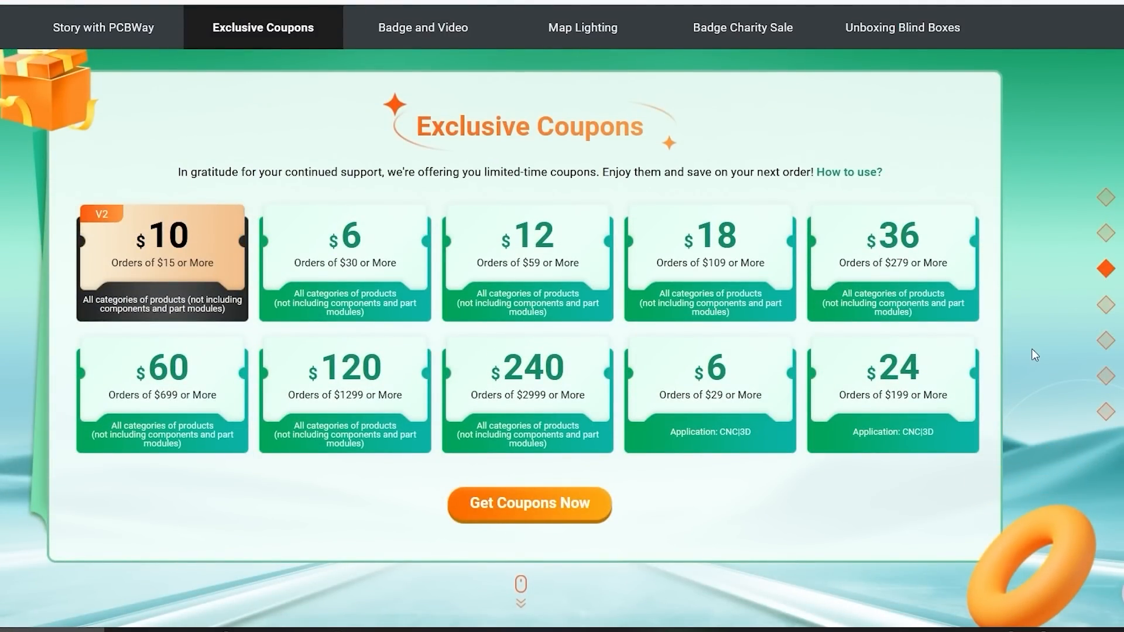
mouse_move(1049, 359)
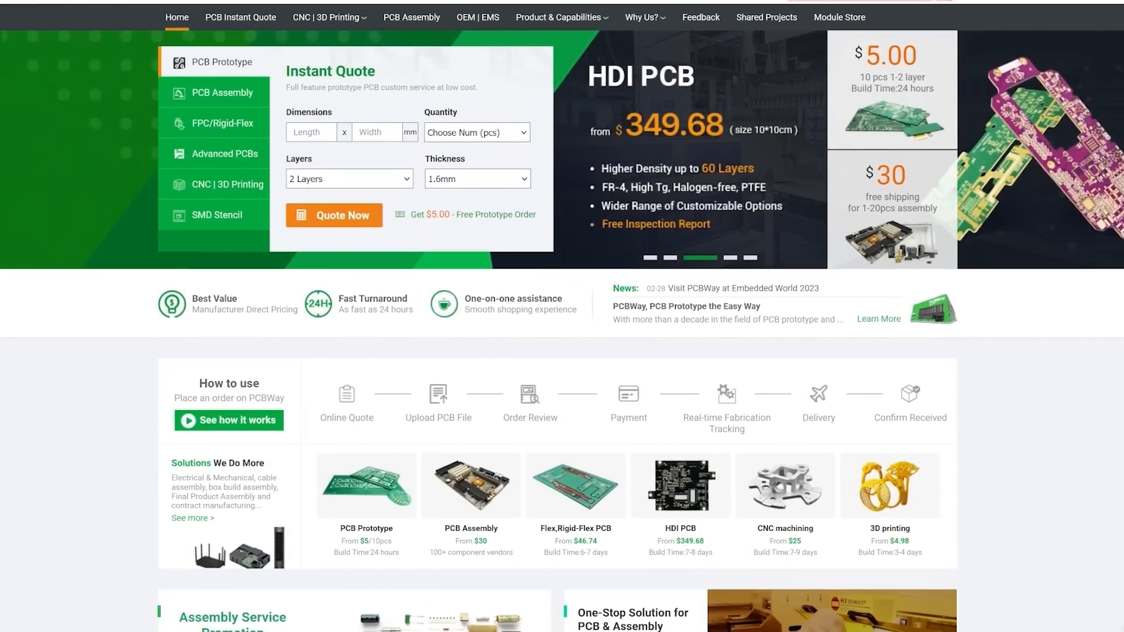
scroll("down", 3)
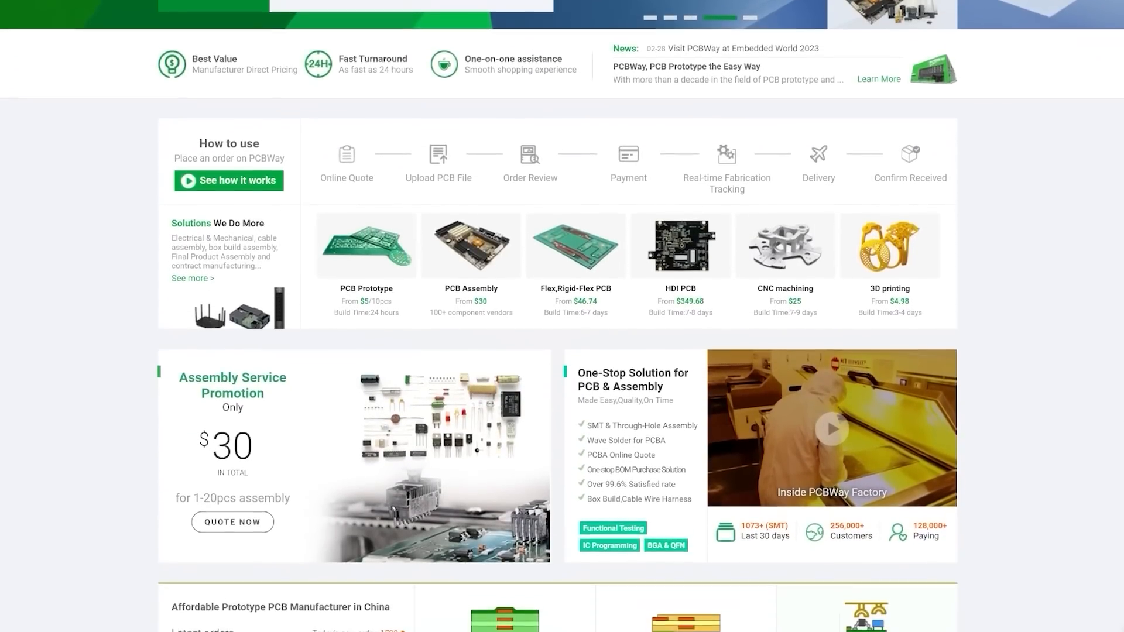
scroll("down", 3)
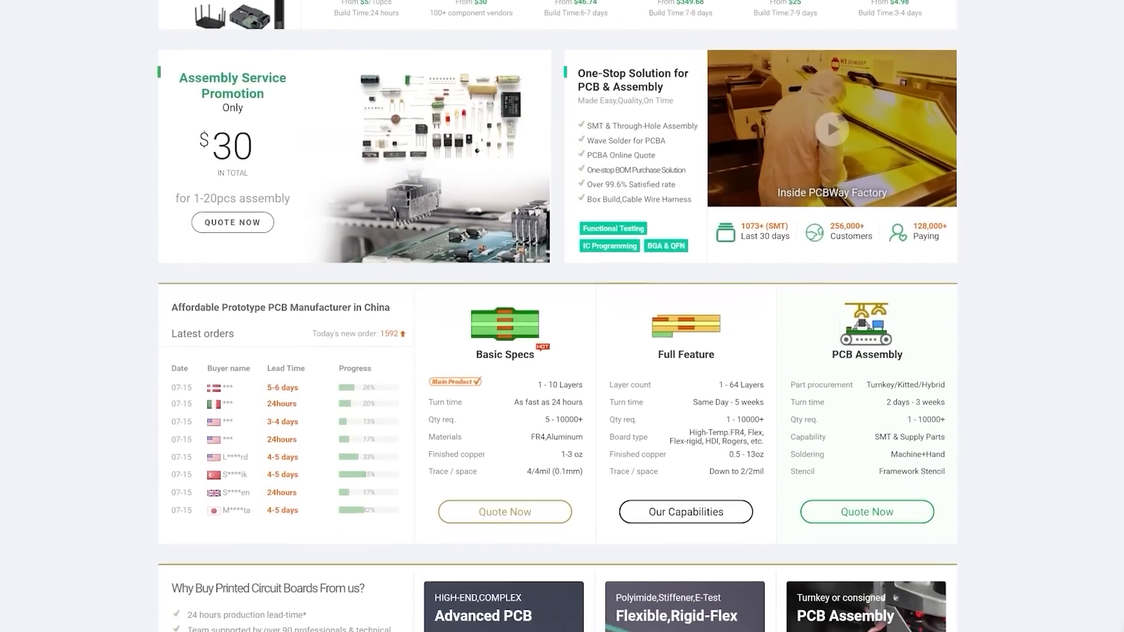